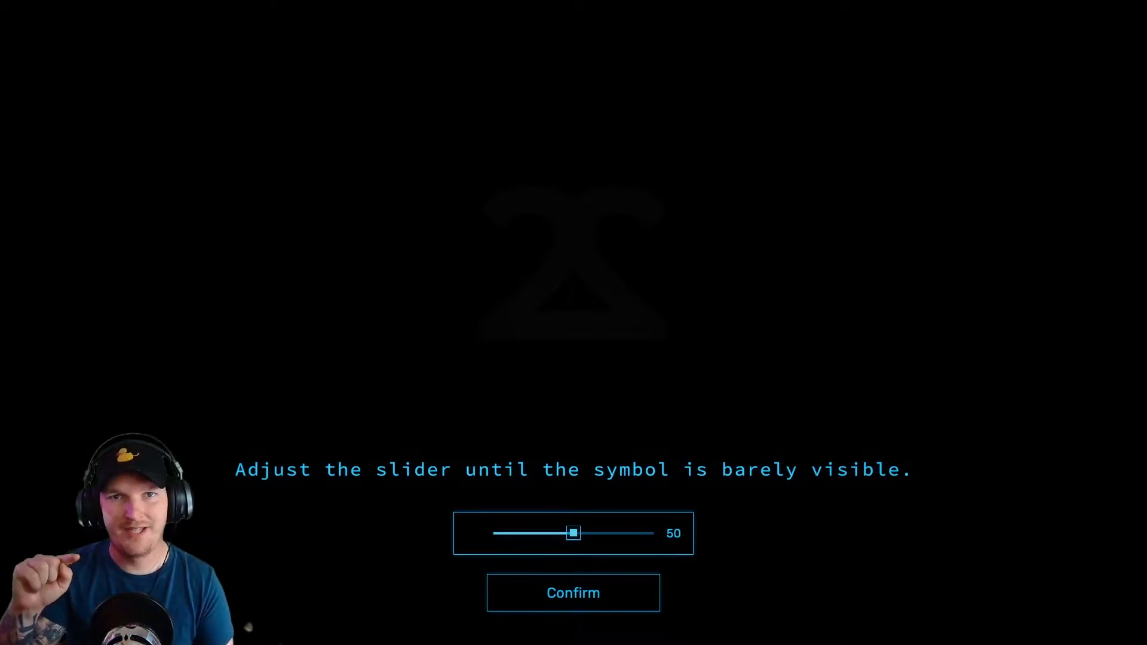
Confirm brightness calibration with the slider left at 50.
left_click(573, 593)
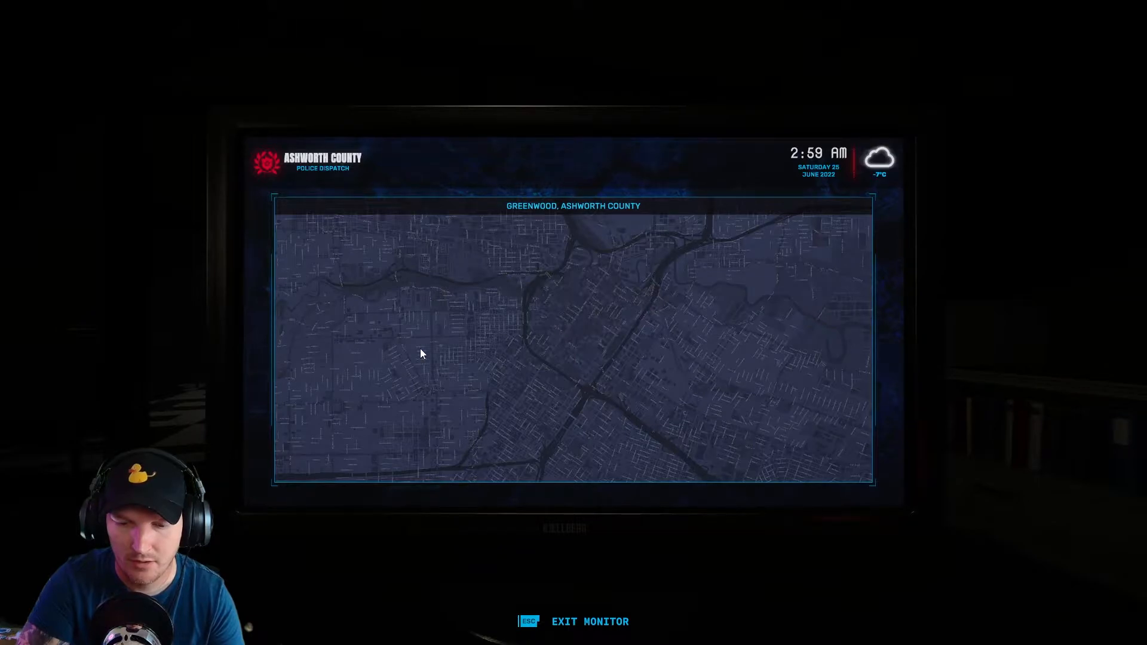
Bring up the dispatch monitor's inbox and past-week incident reports.
key("Escape")
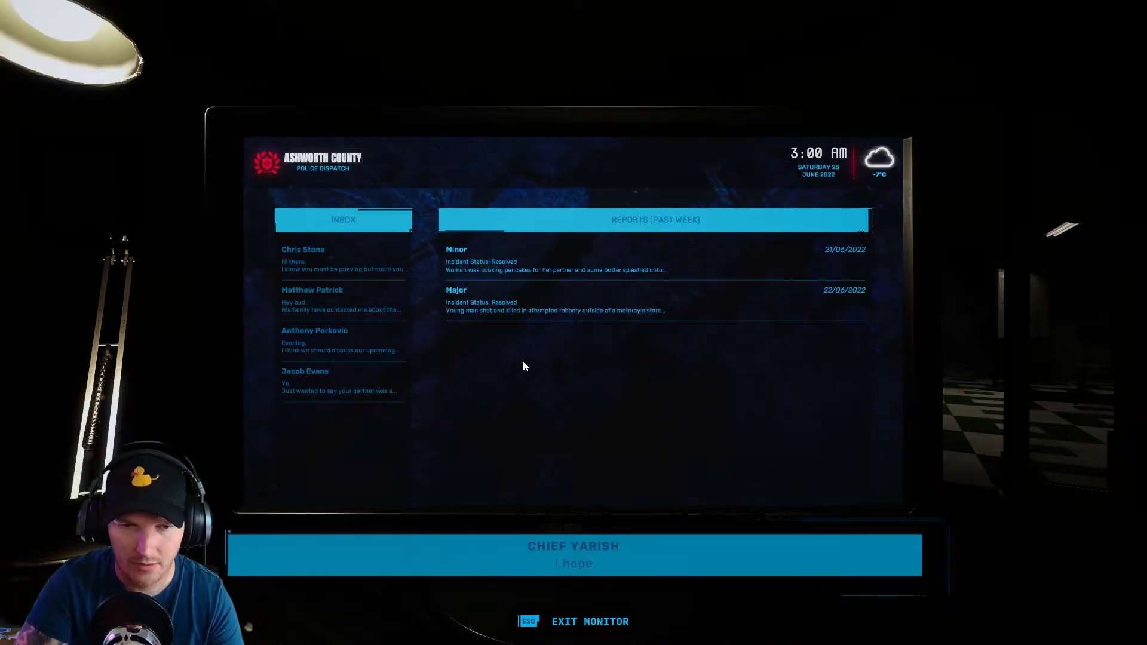
key("Escape")
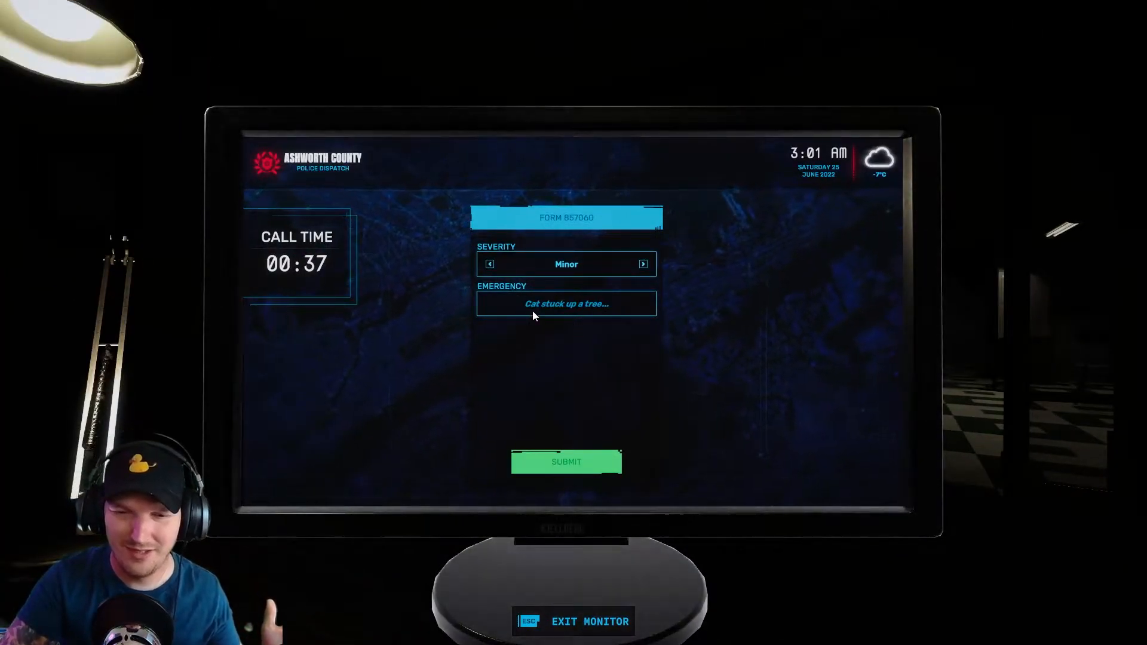
mouse_move(563, 277)
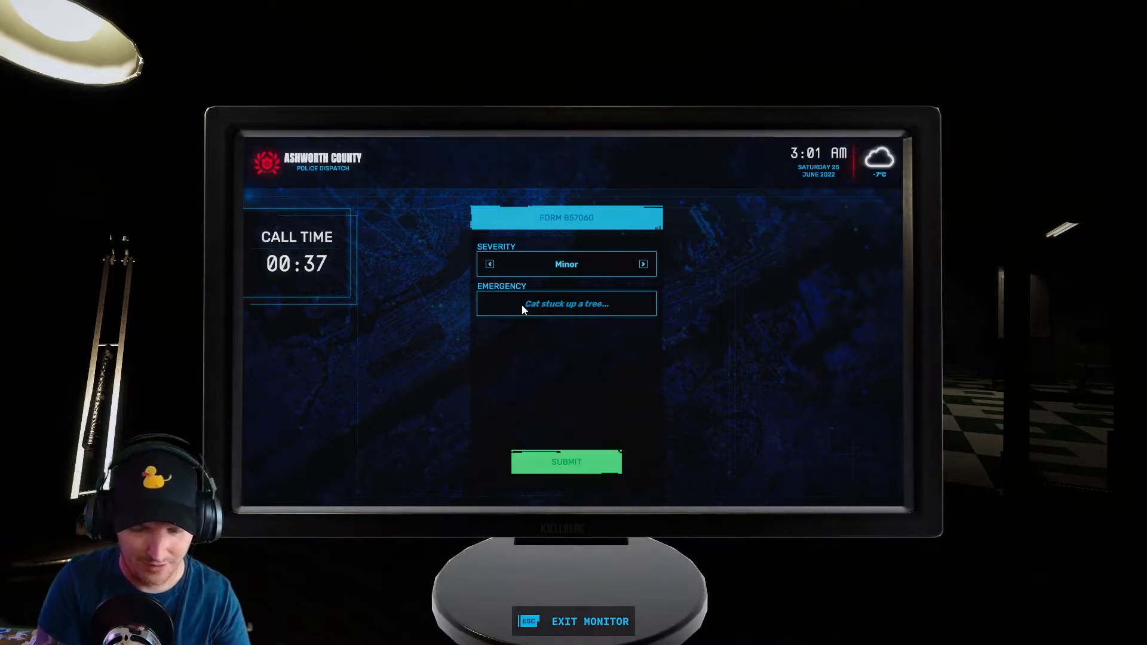
Enter 'Dog ate canybar' as the emergency and submit the Minor report.
type("Dog ate can")
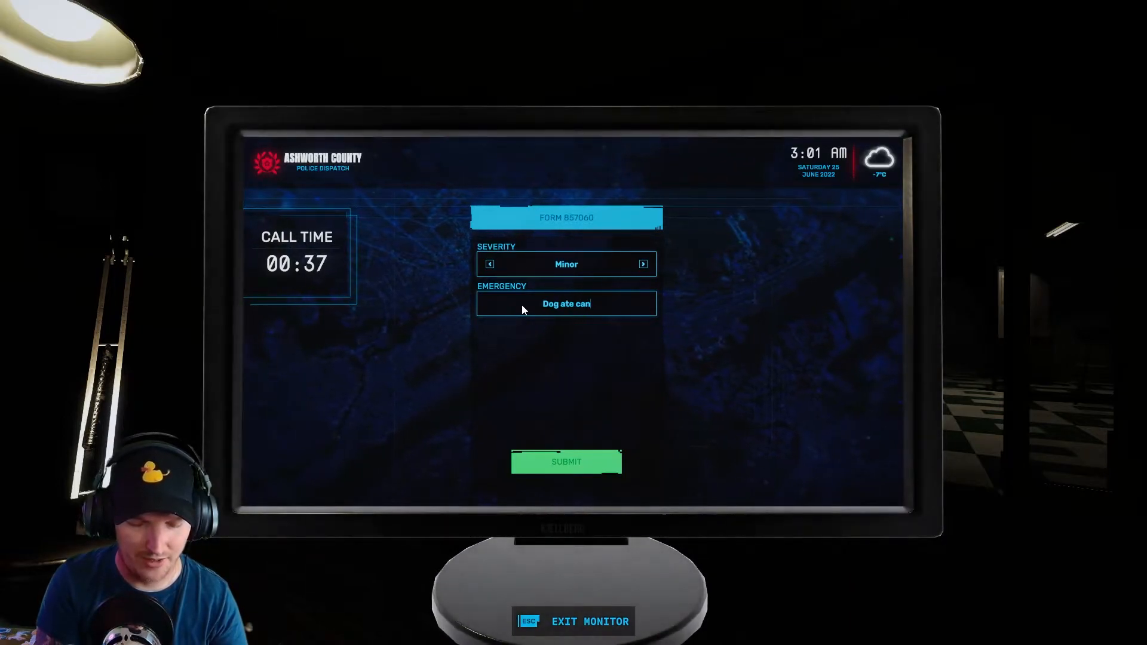
type("ybar")
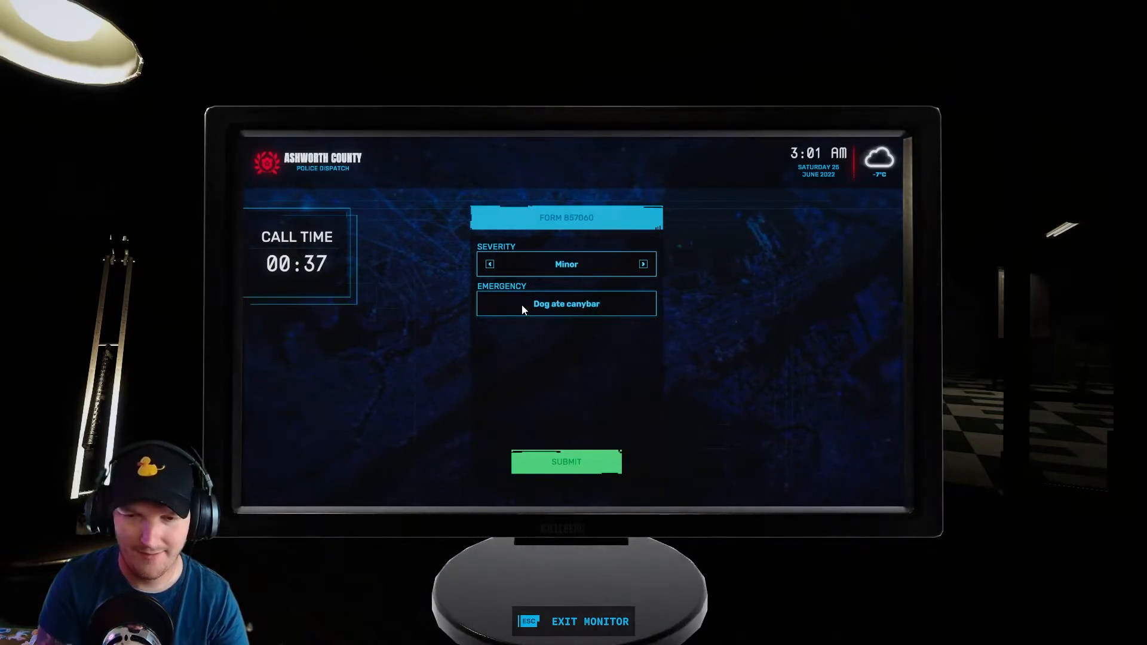
left_click(565, 462)
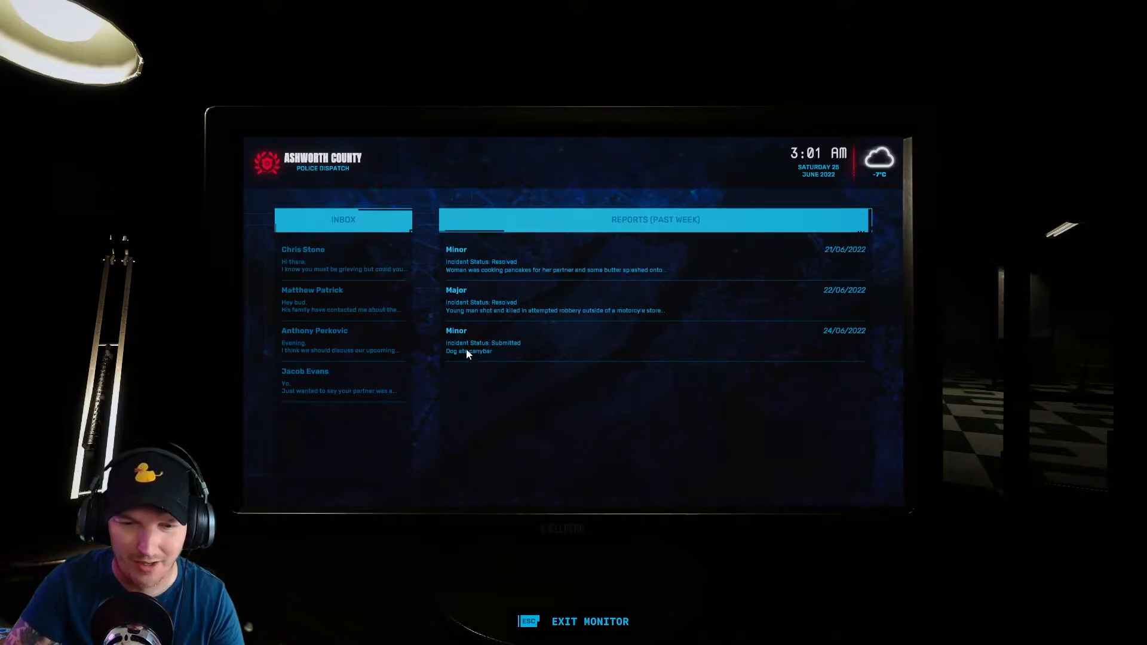
mouse_move(574, 509)
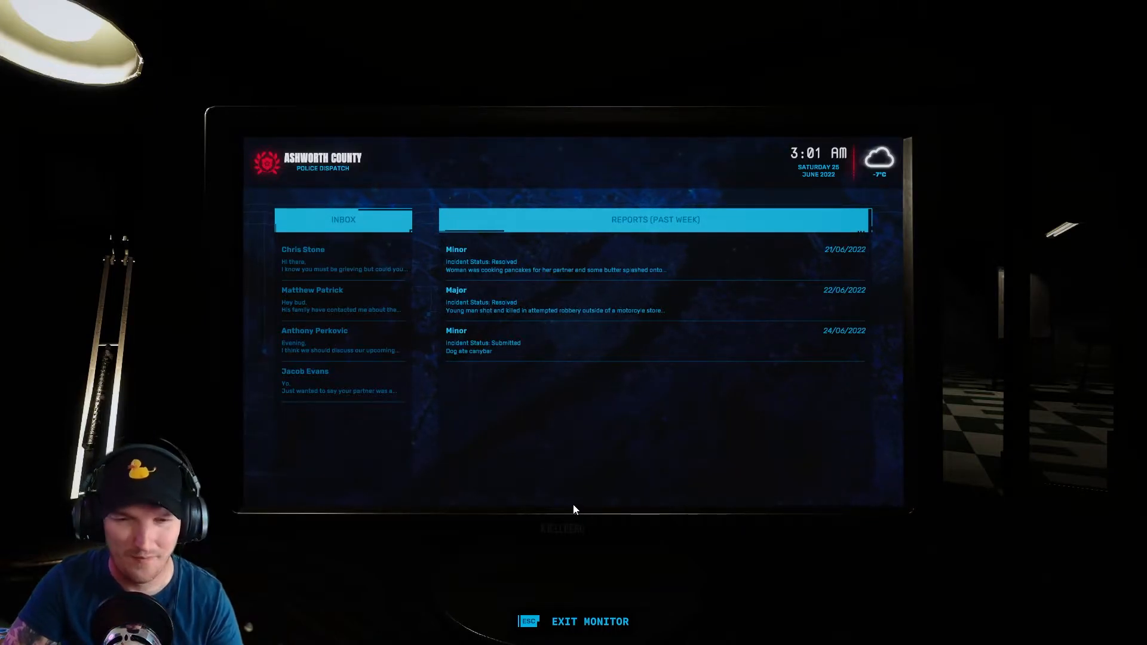
Type the emergency description 'Bit Kare' and submit the Minor incident form.
key("Escape")
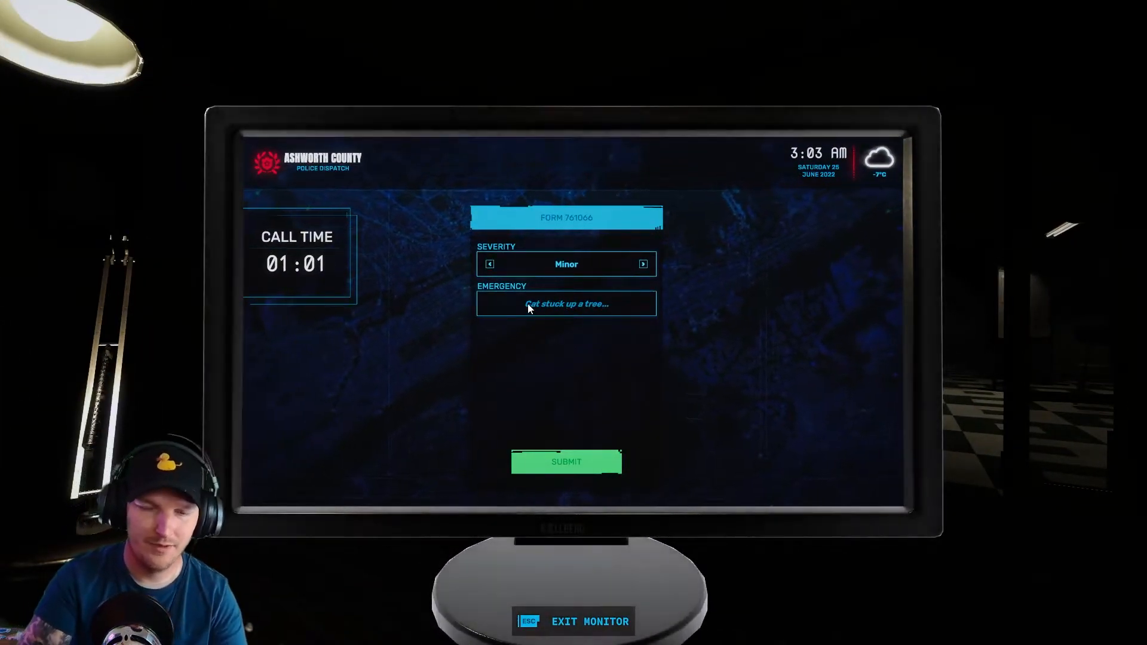
type("Bitch ass")
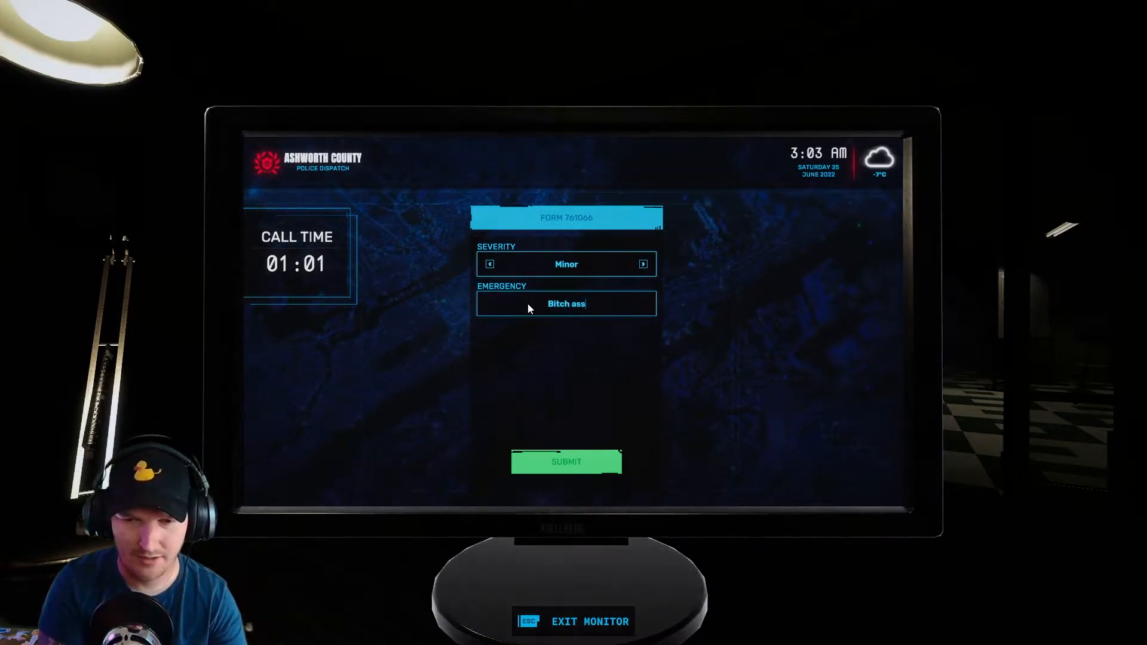
type("Karen")
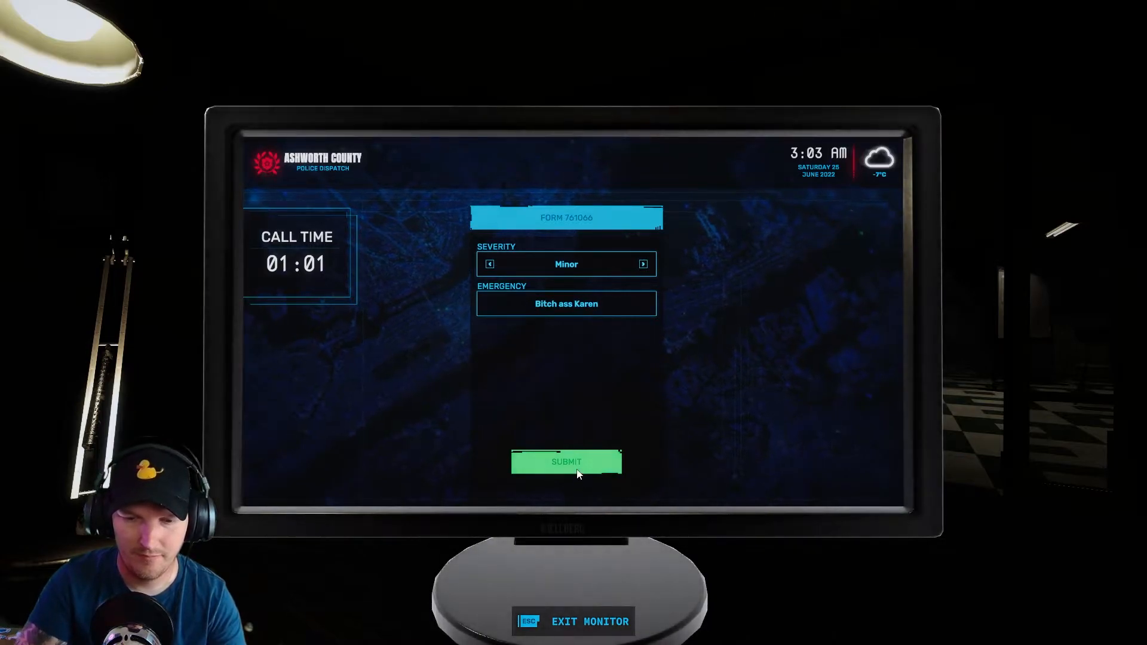
left_click(566, 461)
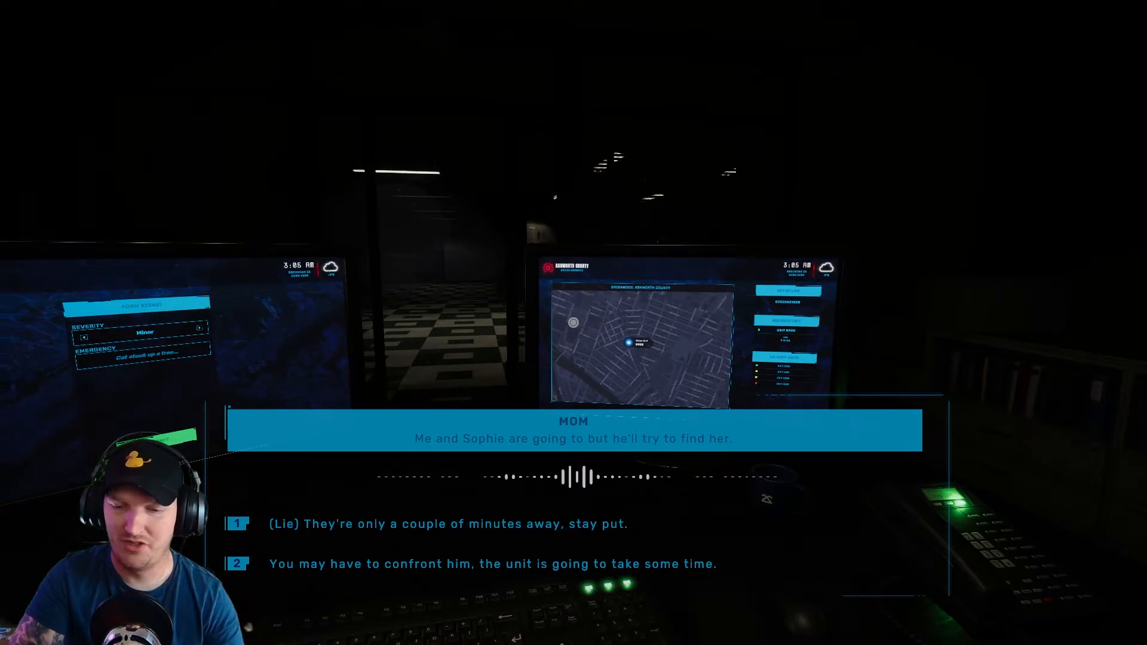
left_click(448, 524)
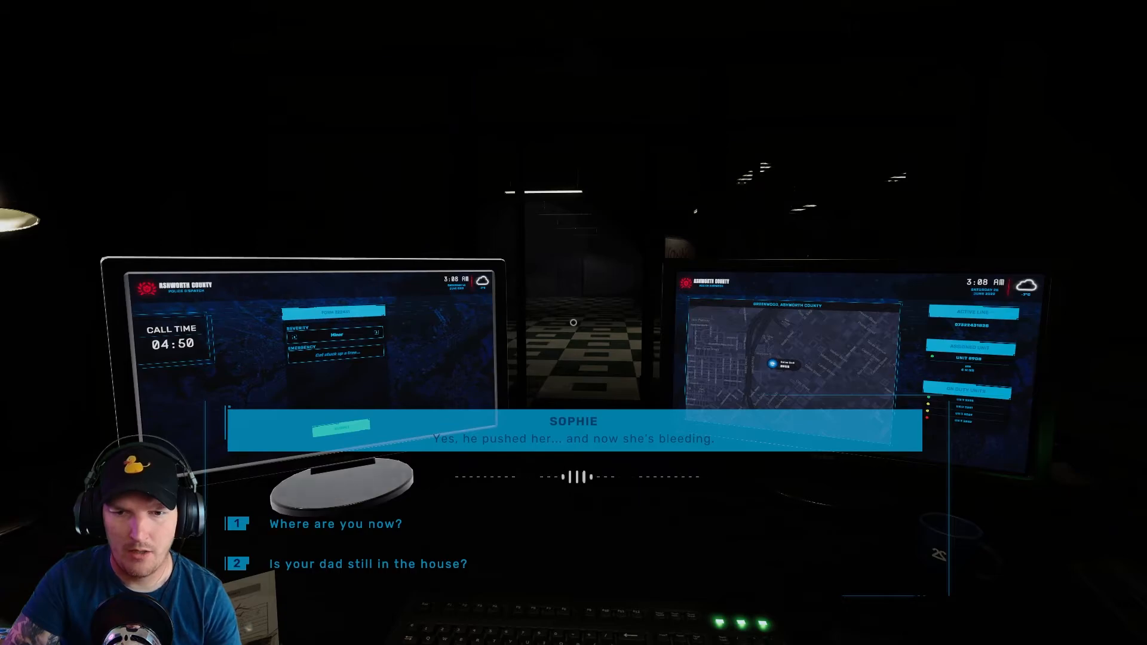
Reply to Sophie's news that her mother is bleeding.
left_click(335, 523)
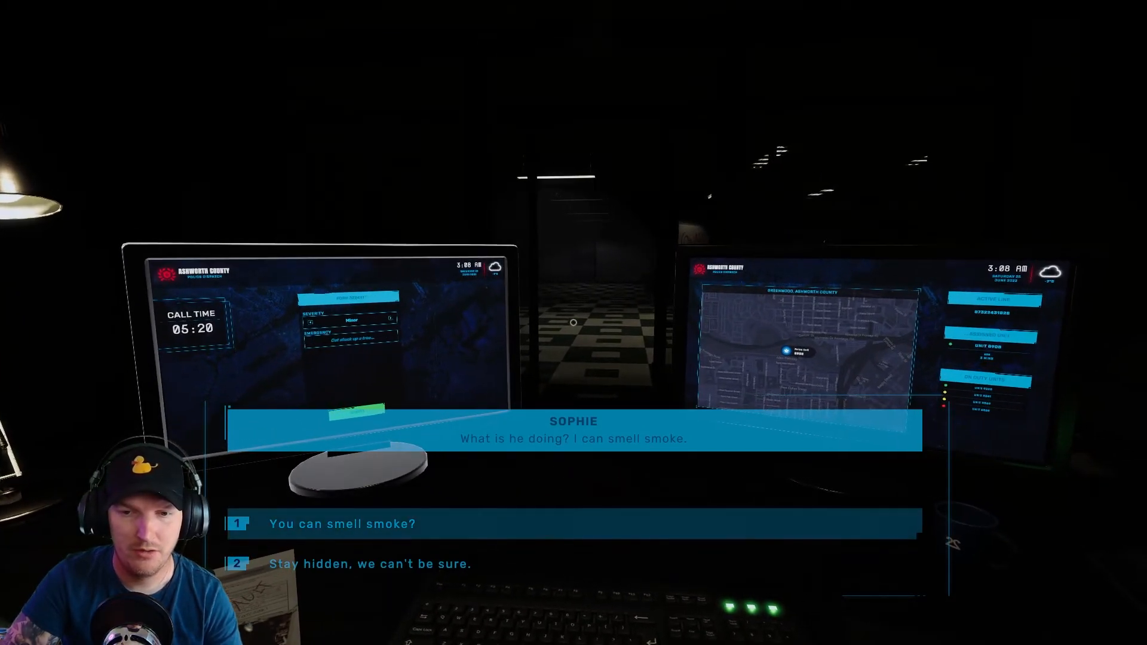
Ask Sophie about the smoke she smells.
left_click(341, 524)
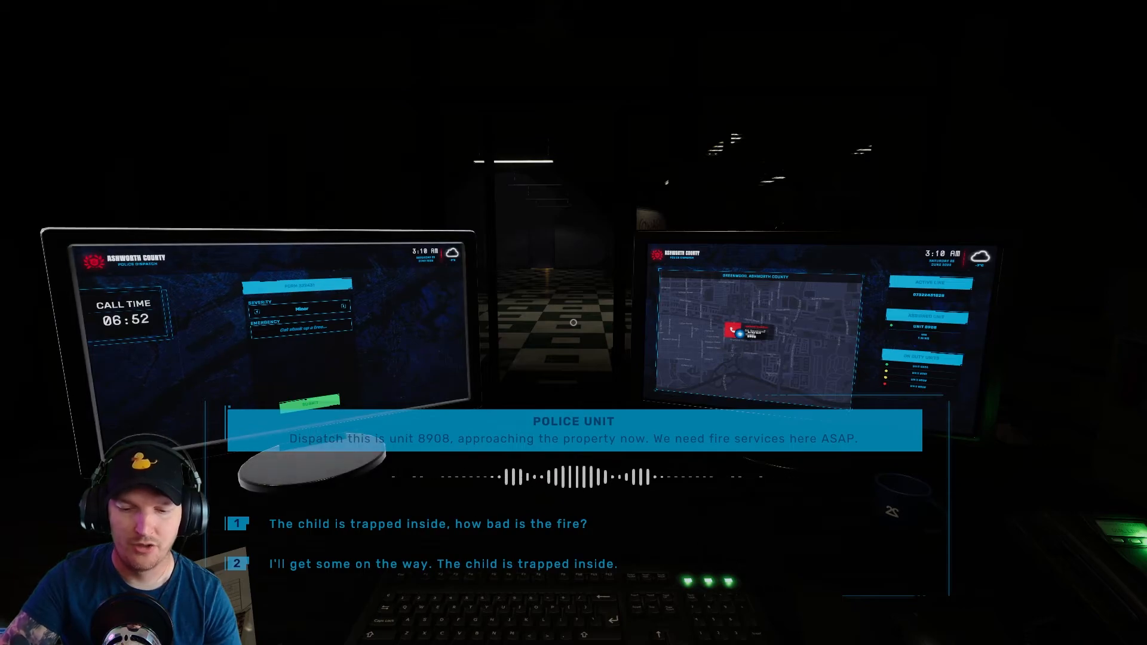
Tell Police Unit 8908 fire services are coming and the child is trapped.
left_click(440, 563)
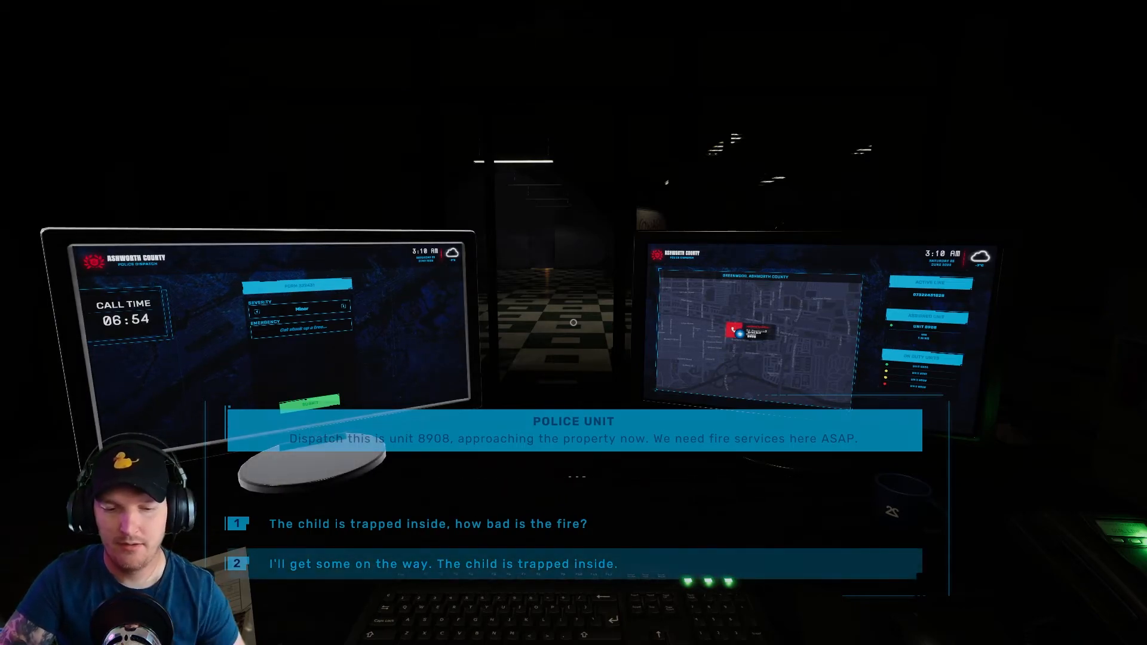
left_click(439, 563)
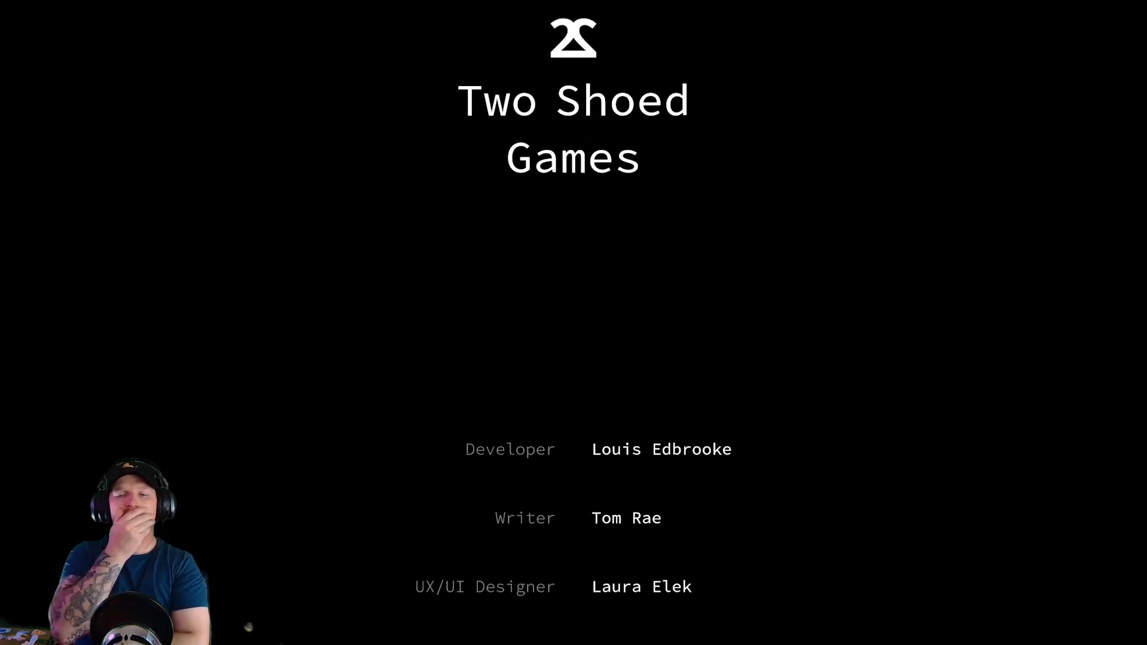
Scroll the end credits to the developer and artist listings.
scroll("down", 3)
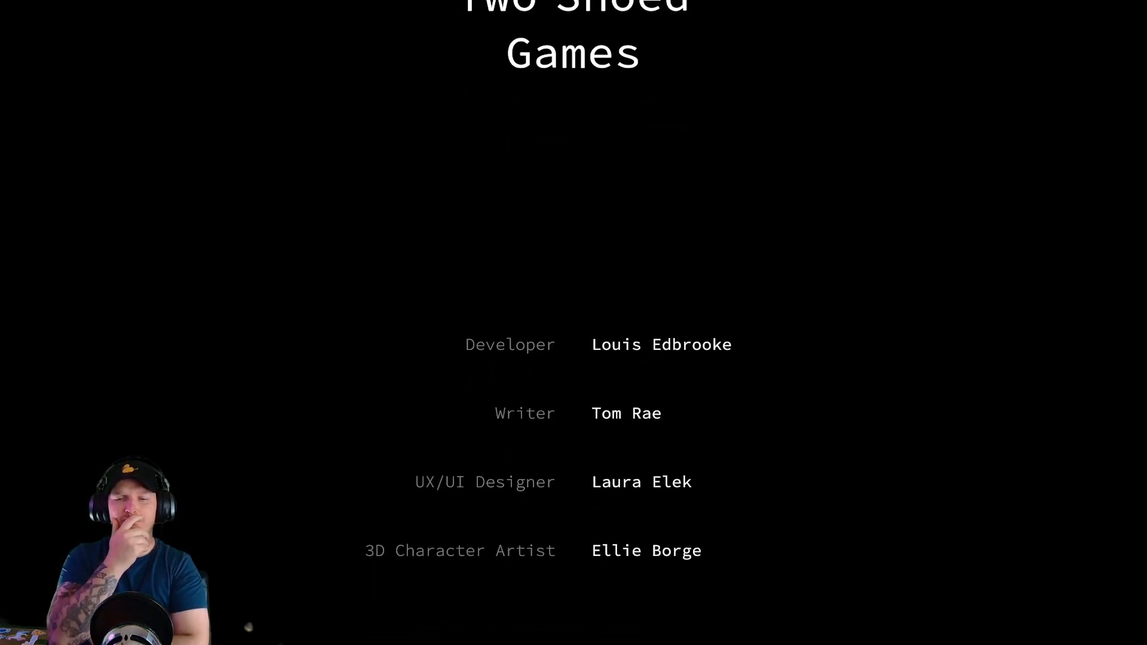